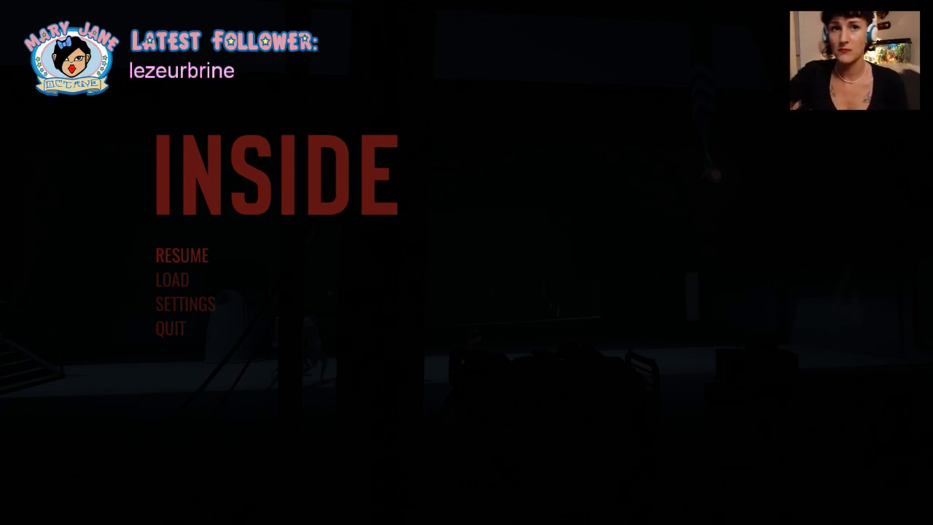
click(181, 255)
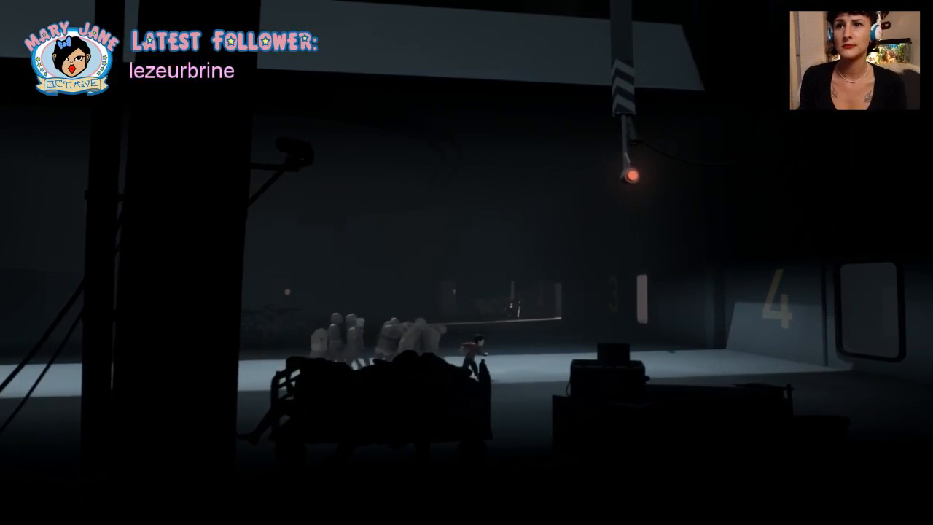